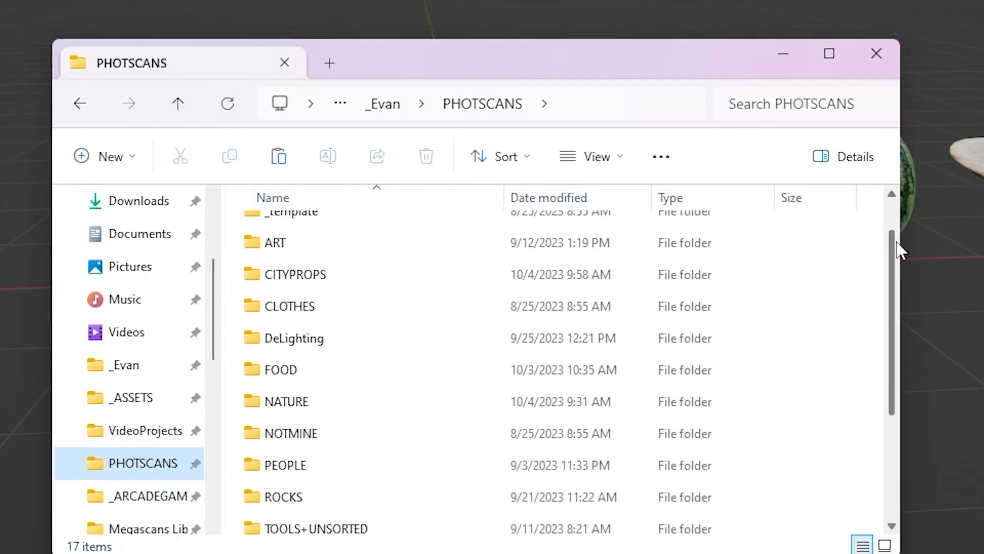
Open ALLFOOD.blend from the PHOTSCANS FOOD folder to load the pomegranate scan
double_click(279, 369)
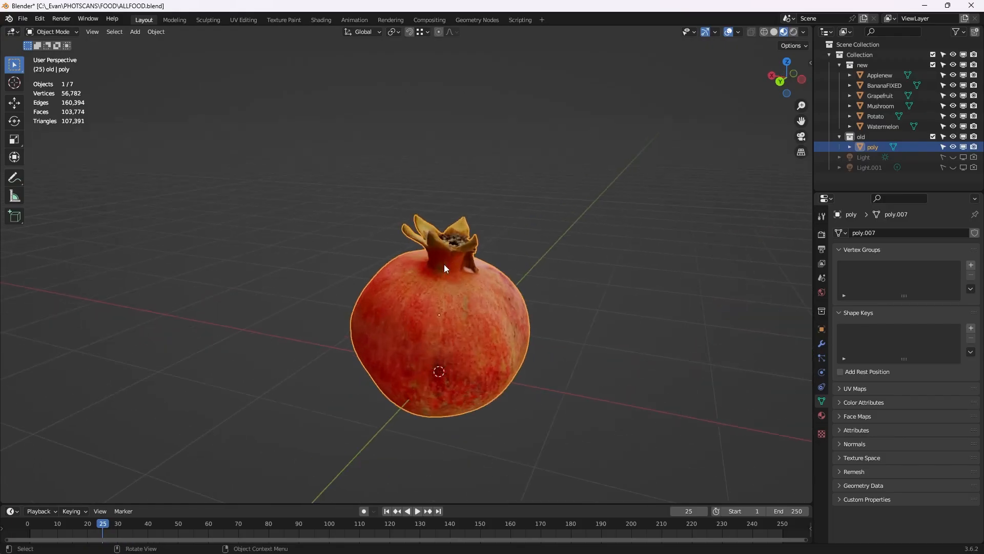
Enter Edit Mode on the 300-quad Pomegranate remesh and confirm Smart UV Project
key("Tab")
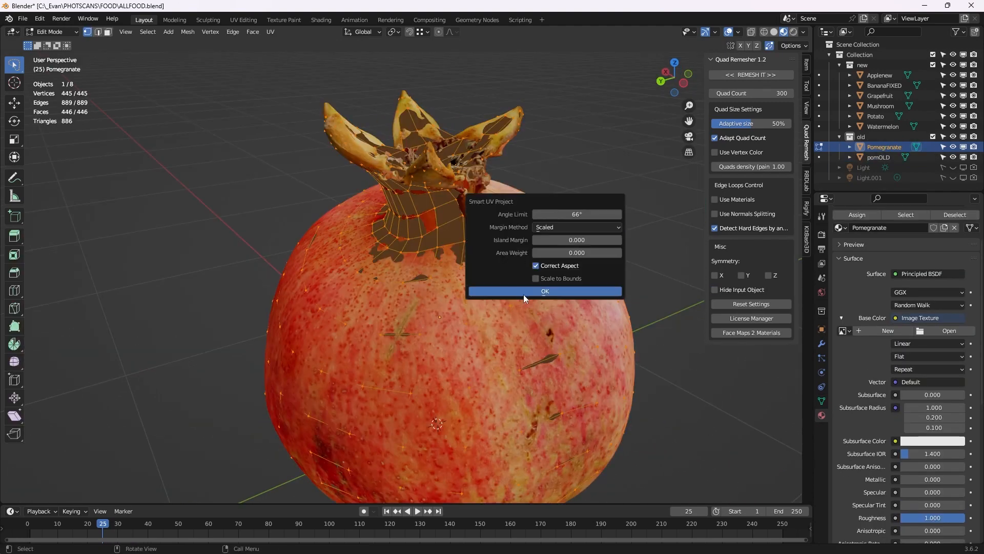
left_click(544, 291)
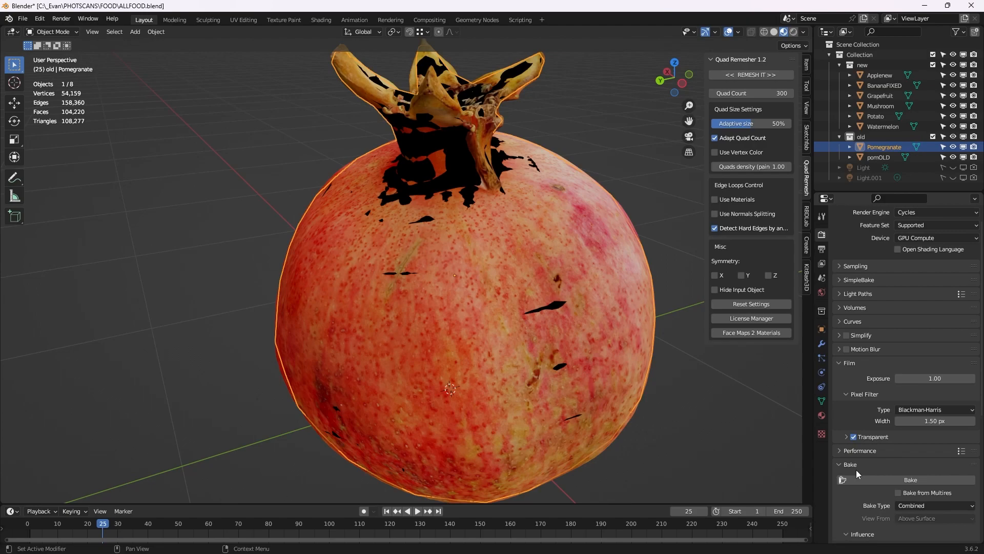
Set SimpleBake to bake pomOLD's diffuse onto target Pomegranate at 4096×4096
scroll("down", 3)
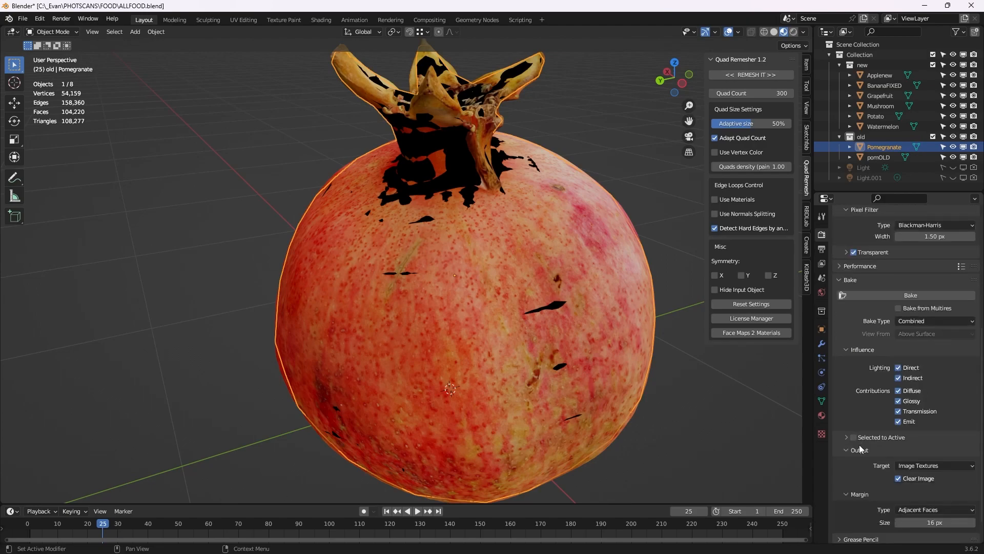
left_click(855, 436)
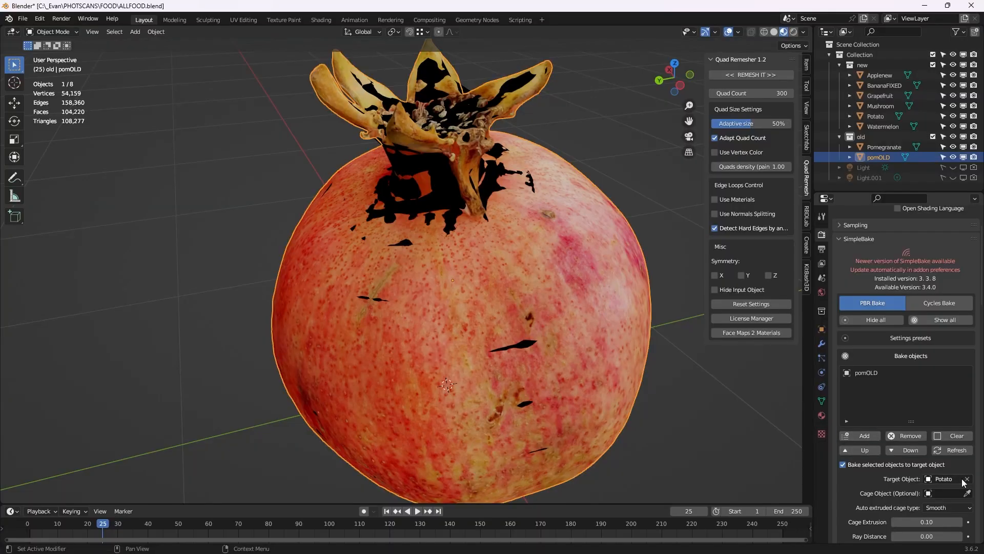
left_click(947, 478)
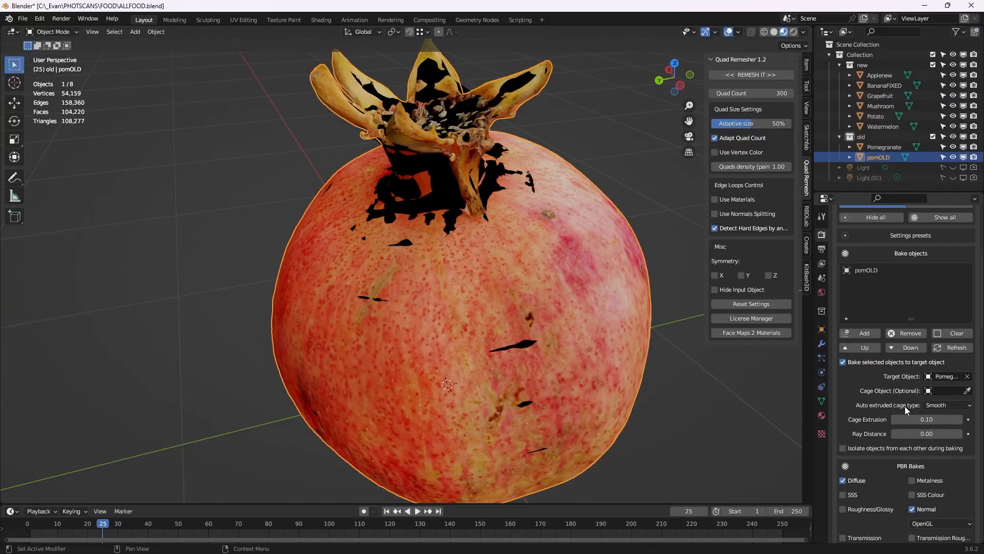
scroll("down", 3)
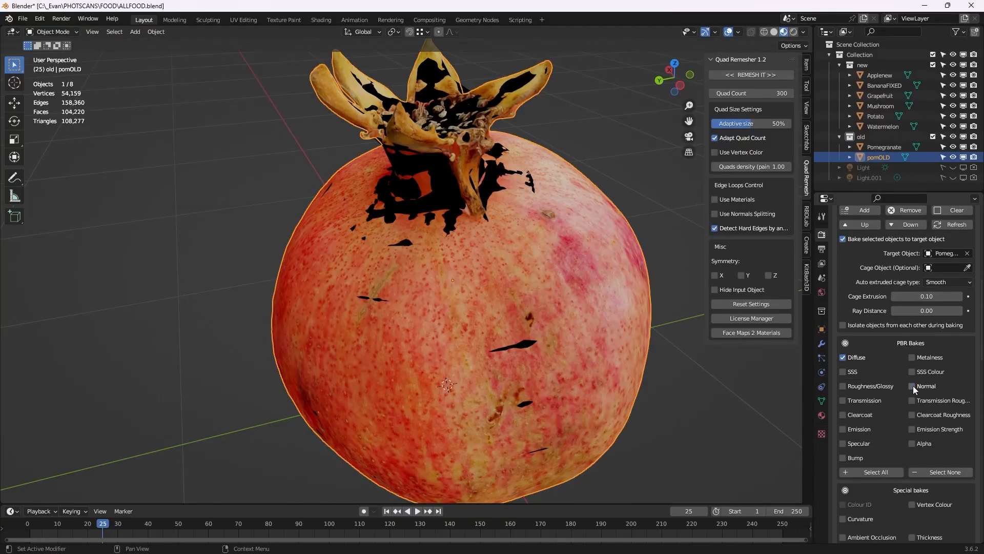
scroll("down", 3)
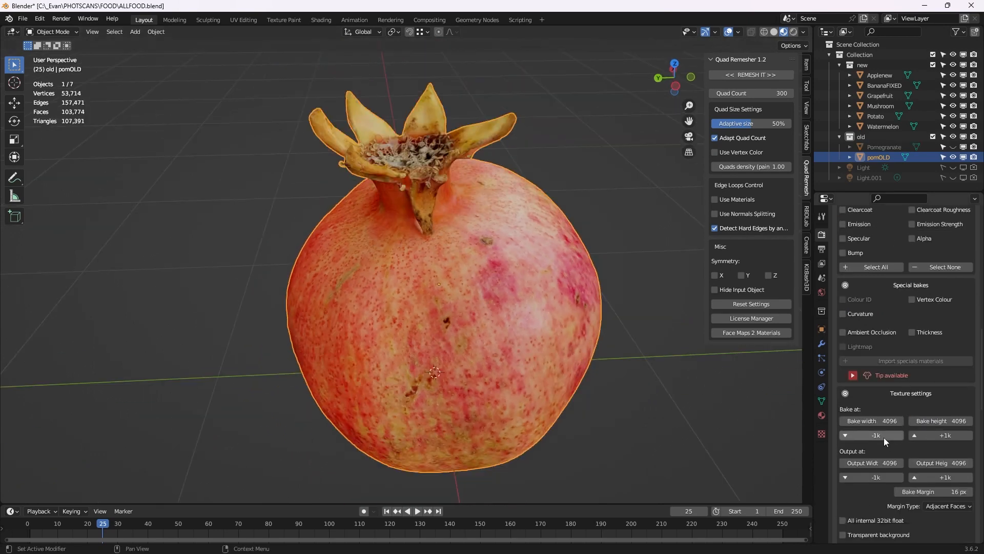
scroll("down", 3)
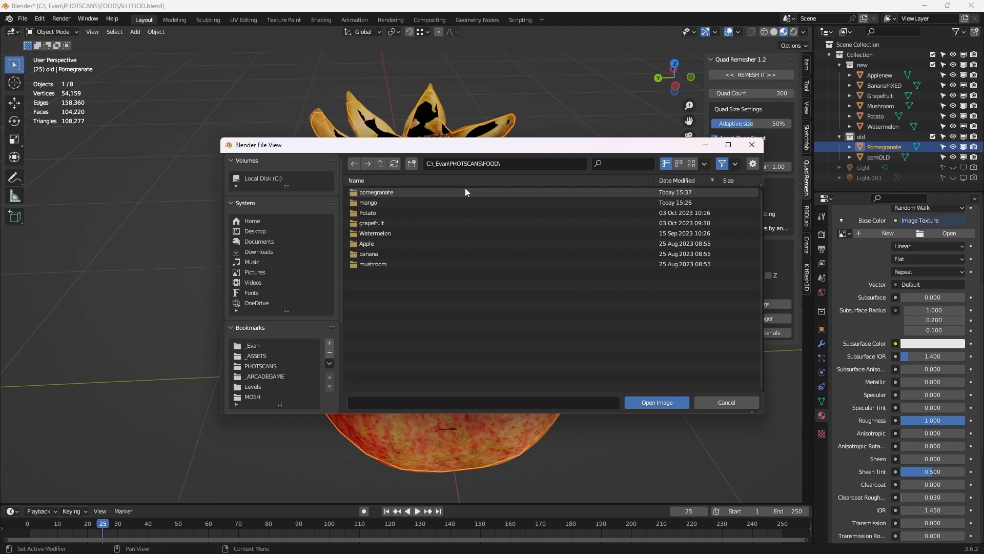
Browse into the pomegranate folder to pick the Base Color image texture
left_click(656, 402)
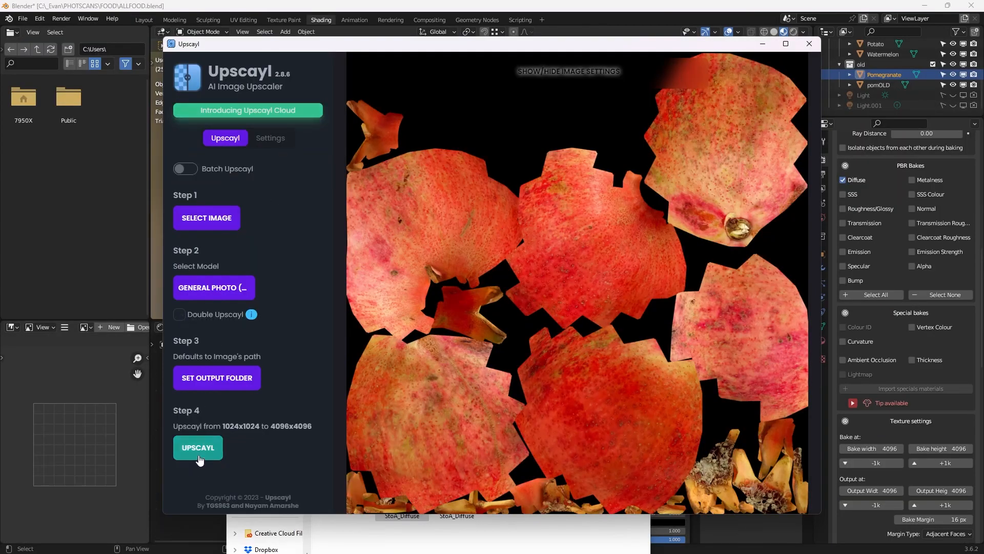
Upscale the baked texture to 4096 px and darken a bright skin patch
left_click(809, 43)
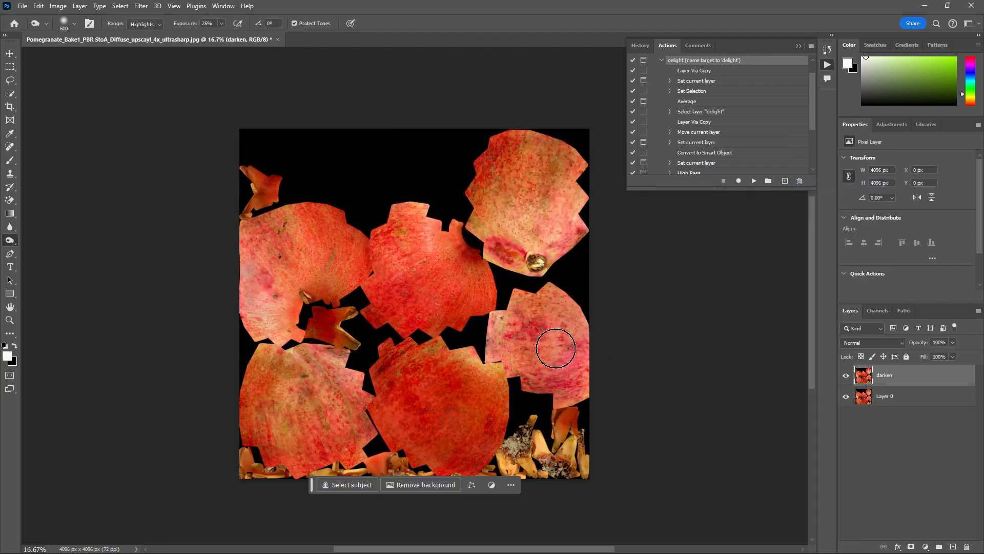
left_click(8, 147)
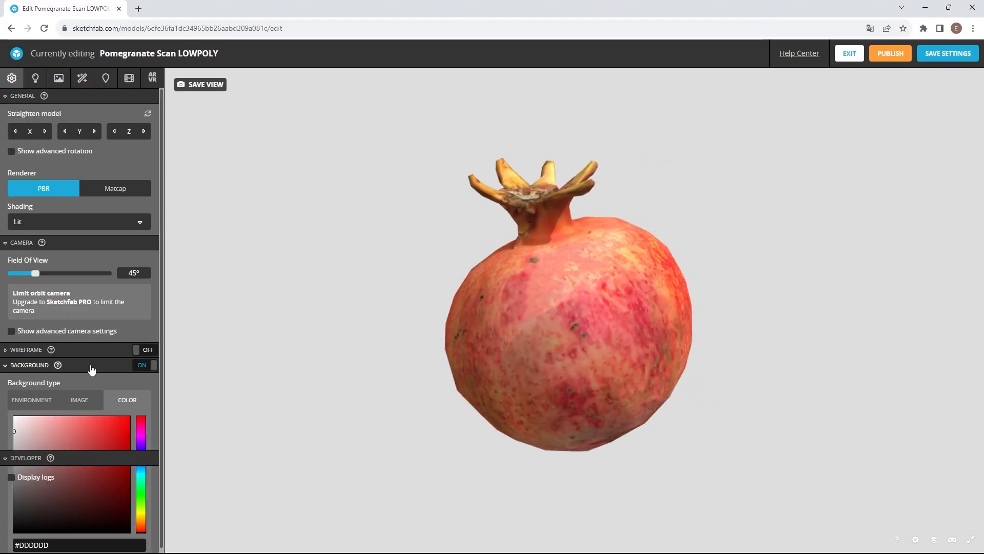
Change the Sketchfab viewer background and soften the pomegranate's ground shadow
left_click(36, 78)
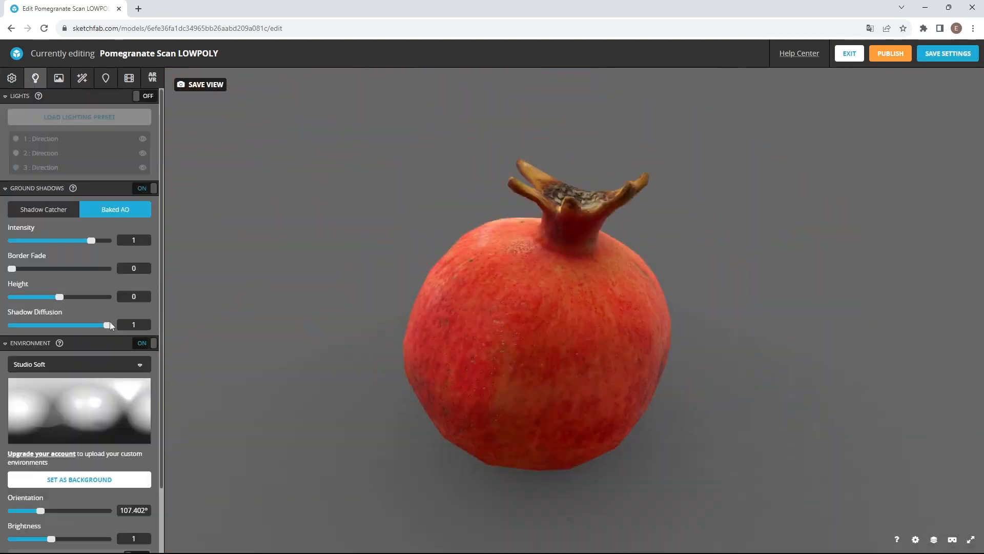
left_click(849, 53)
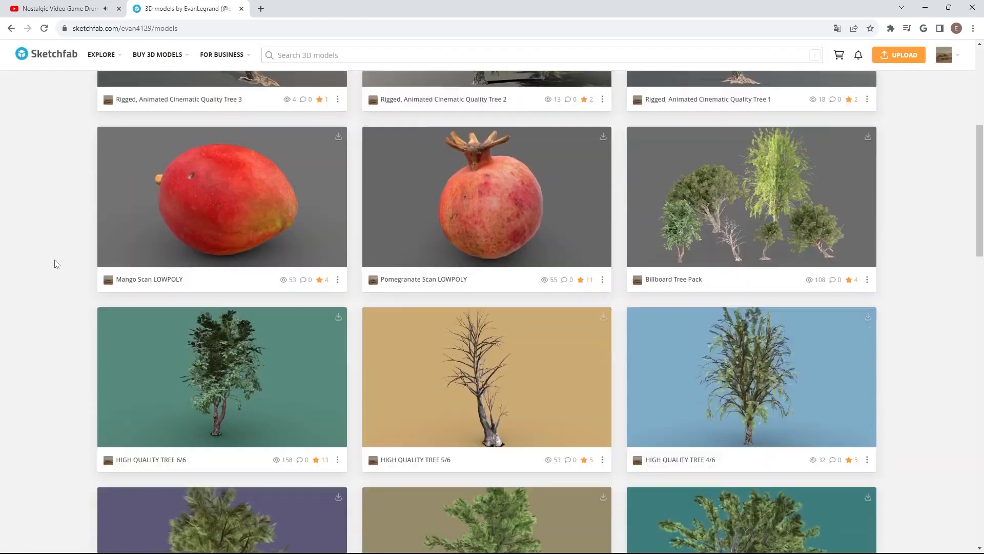
scroll("down", 3)
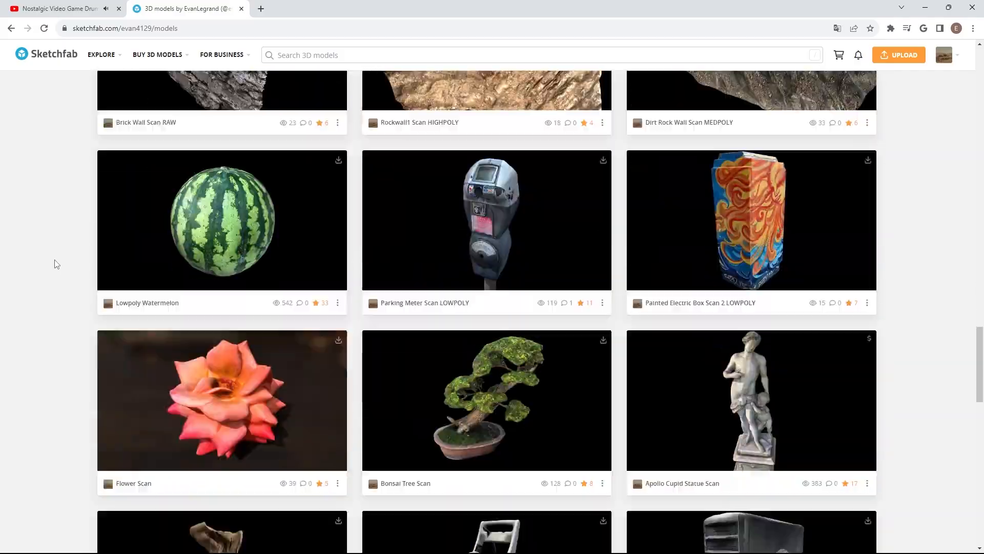